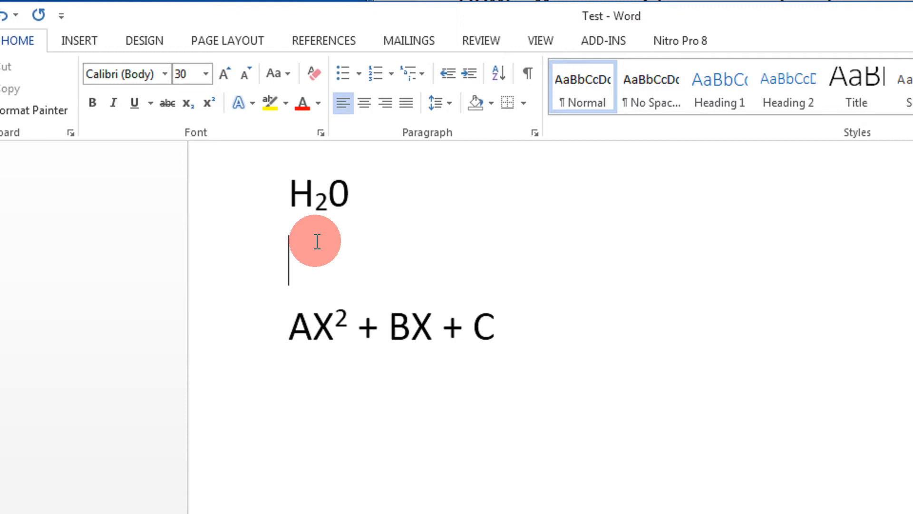
- Add the line 'This is a sample line' below H2O, correcting the misspelled word
type("T")
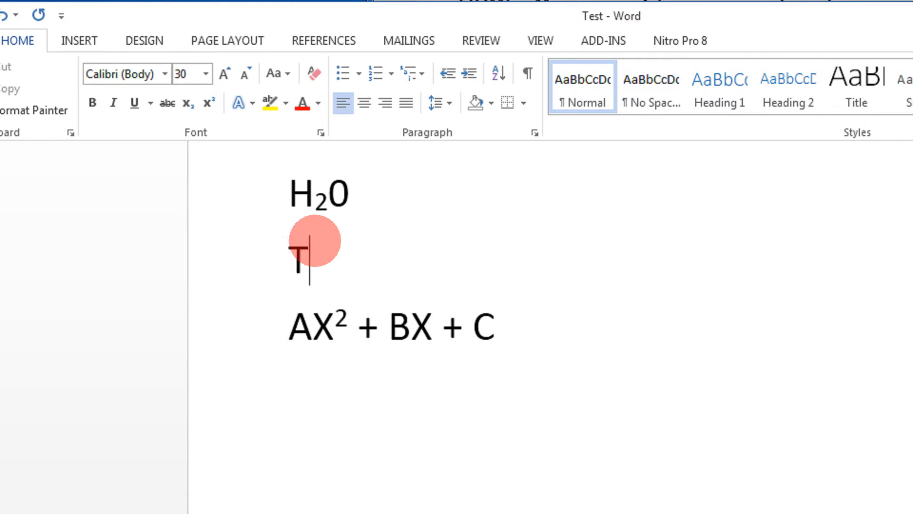
type("his is a smaple lin")
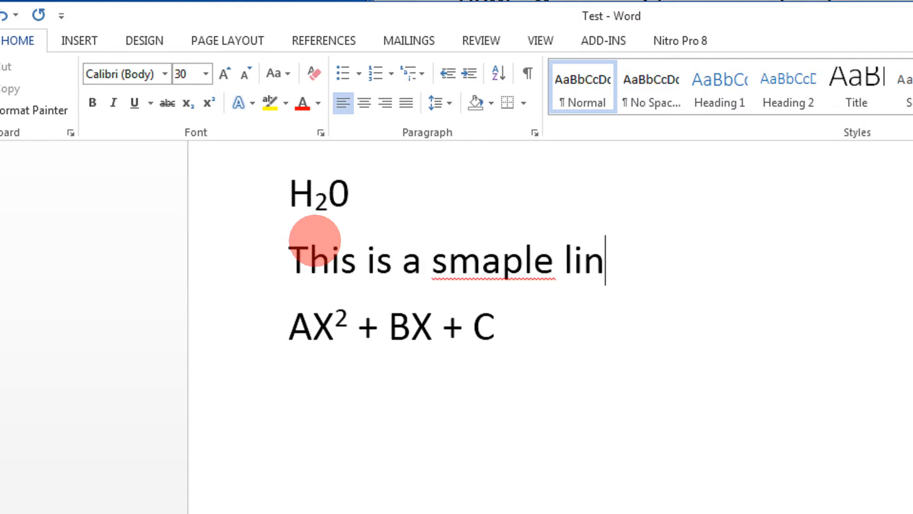
type("e")
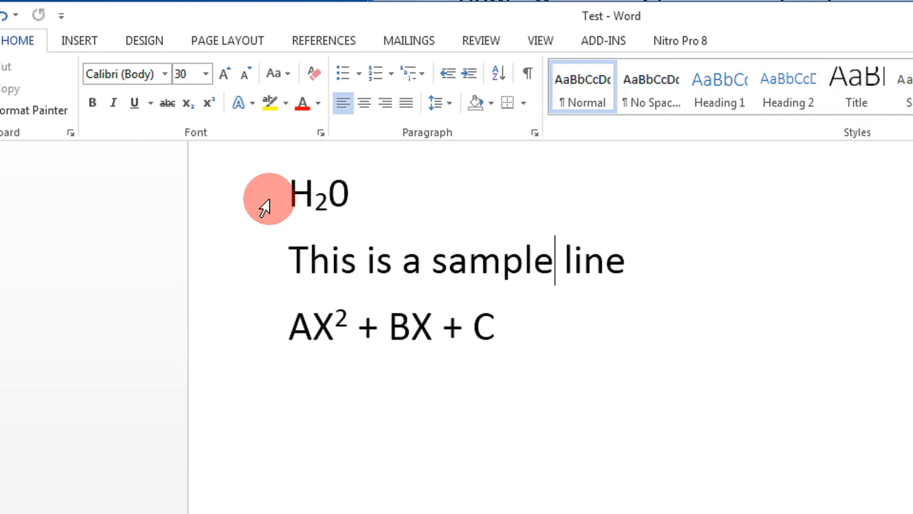
mouse_move(283, 233)
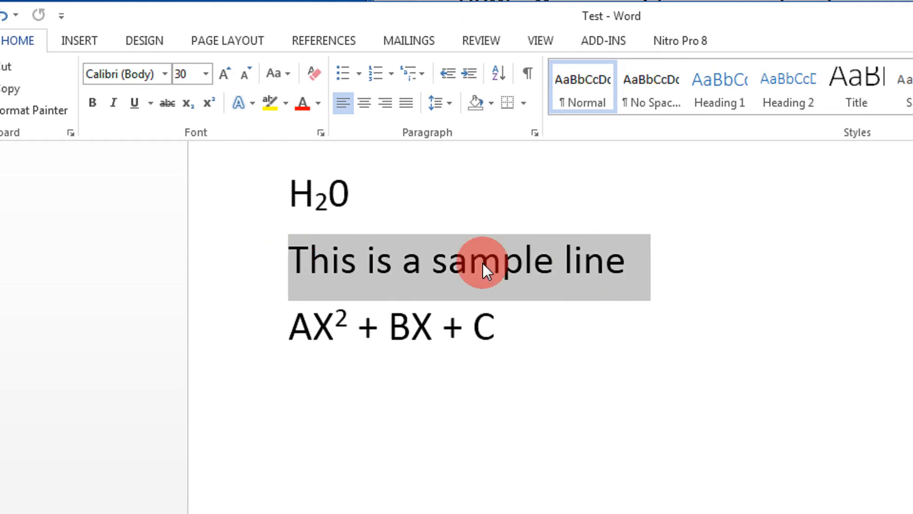
mouse_move(373, 240)
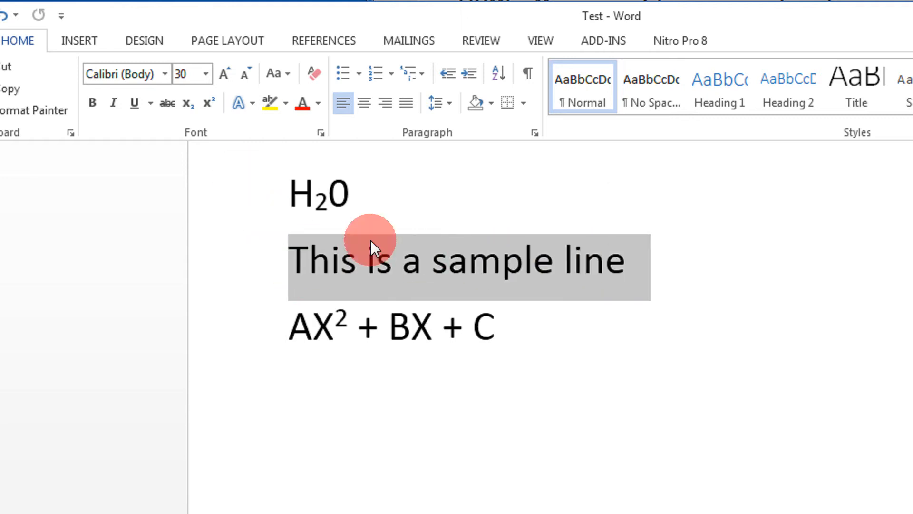
mouse_move(547, 267)
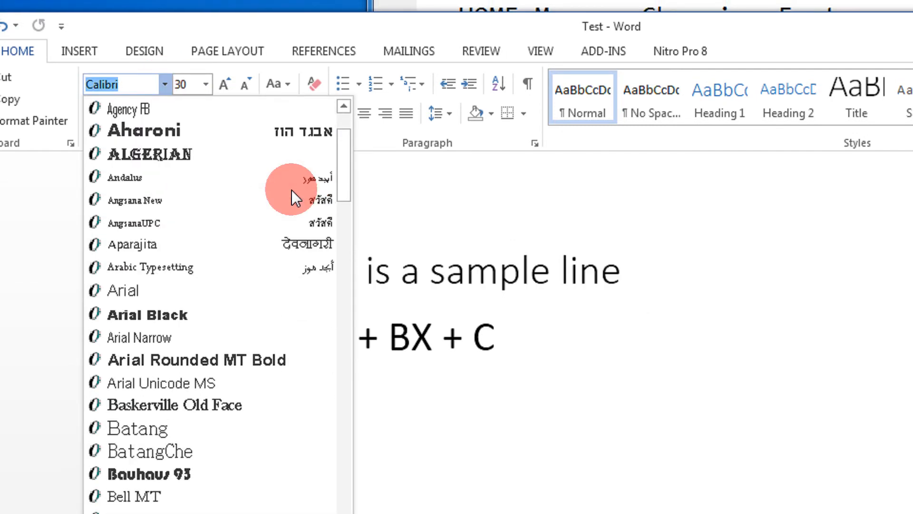
- Set the sample line's font to Consolas, leaving the other lines unchanged
scroll("down", 3)
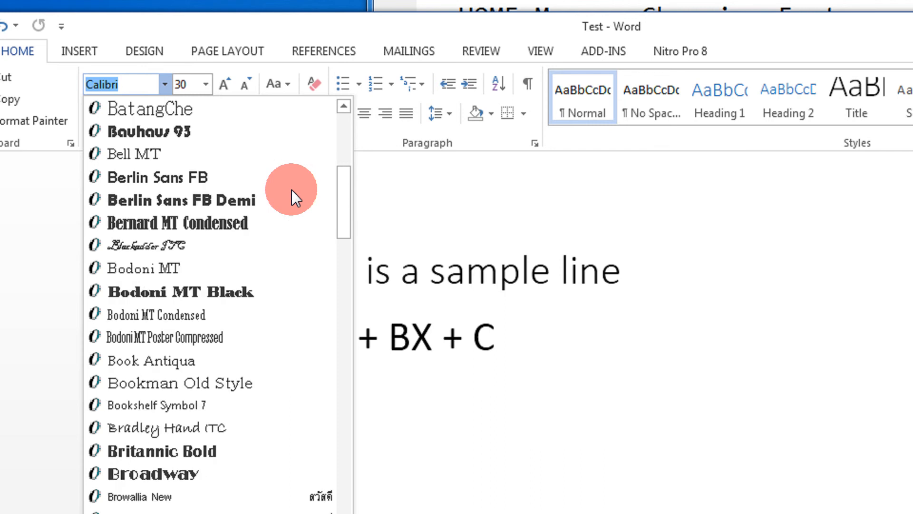
scroll("down", 3)
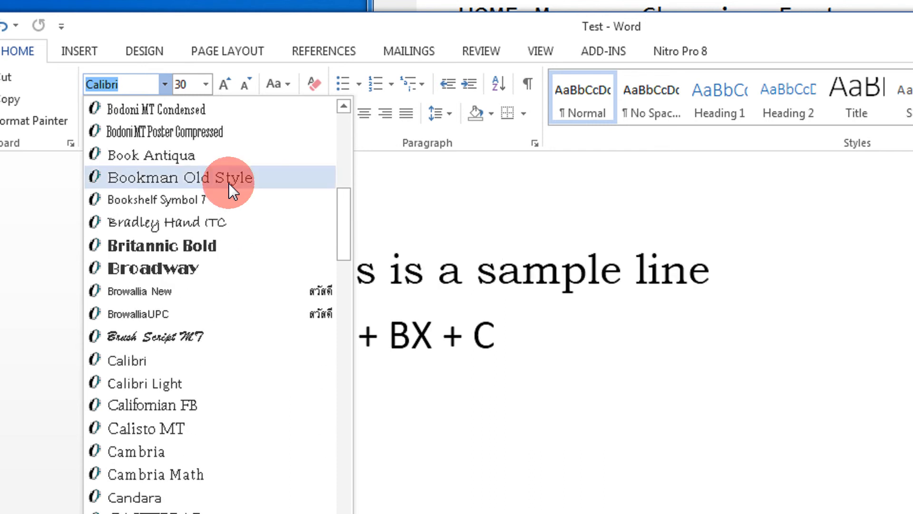
scroll("down", 3)
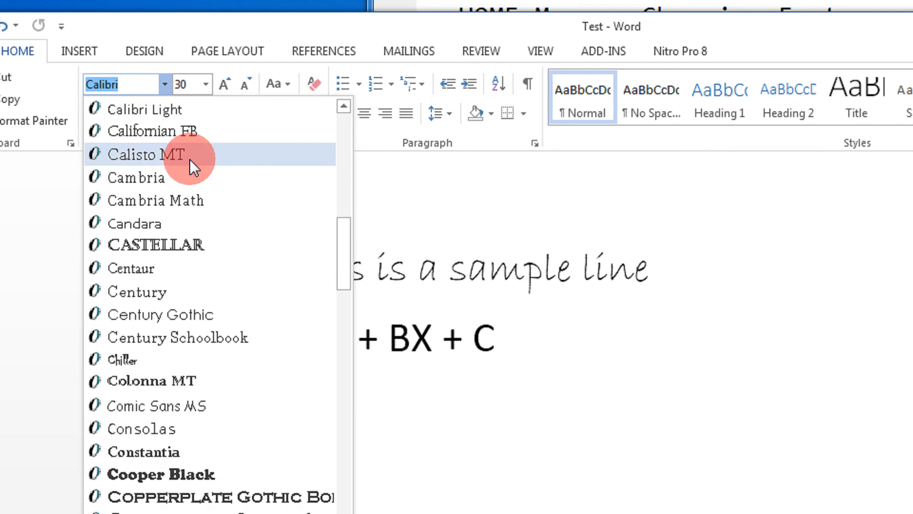
scroll("down", 3)
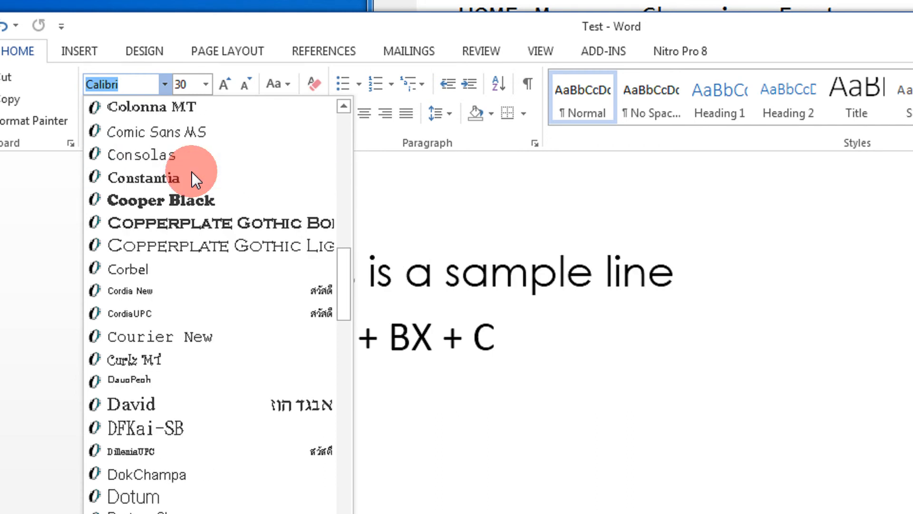
mouse_move(140, 155)
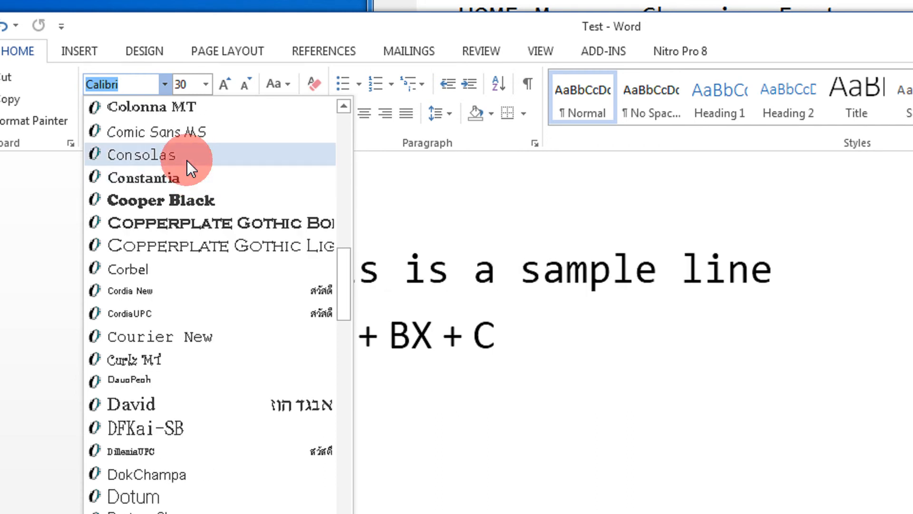
left_click(141, 154)
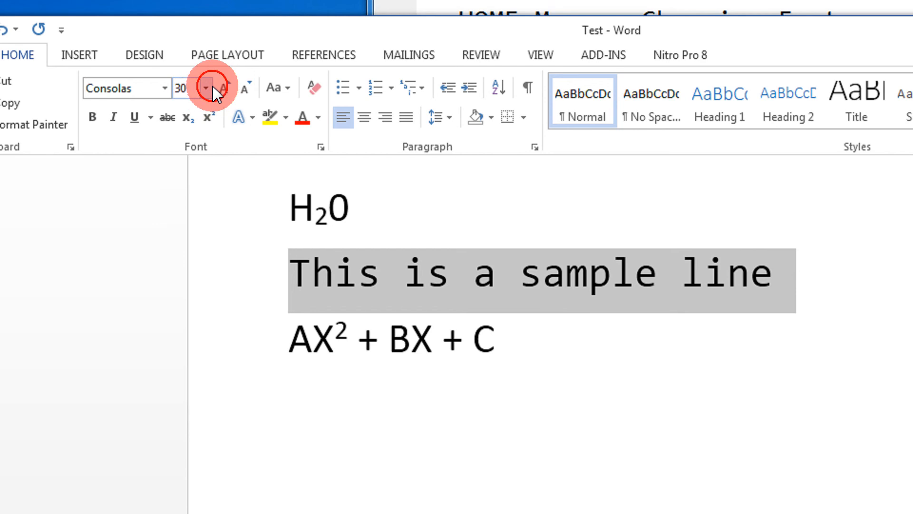
- Reduce the sample line from 30 pt to 28 pt, keeping Consolas
left_click(205, 88)
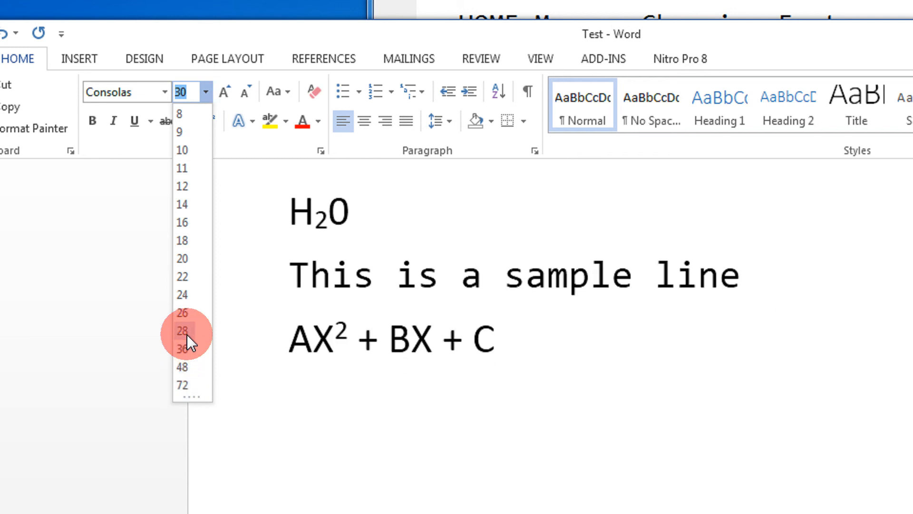
left_click(183, 331)
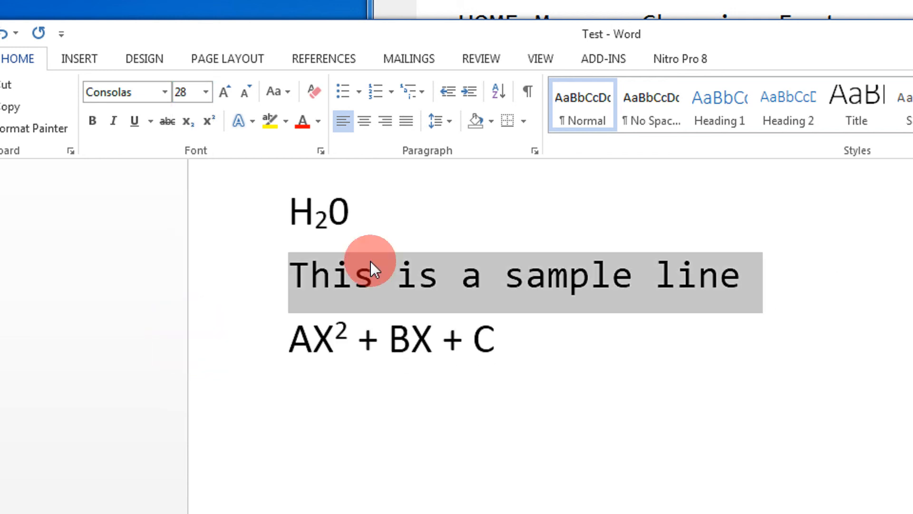
left_click(387, 275)
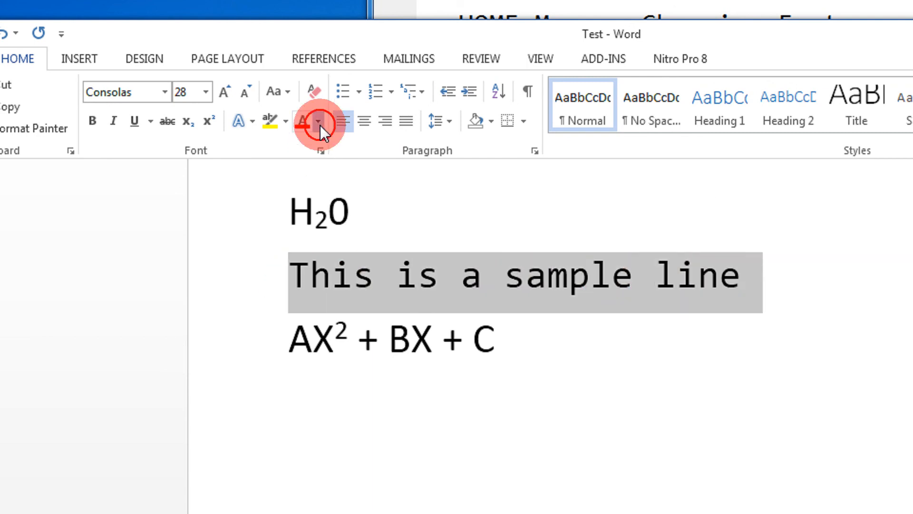
- Colour the sample line Red from Standard Colors and deselect to view it
left_click(317, 122)
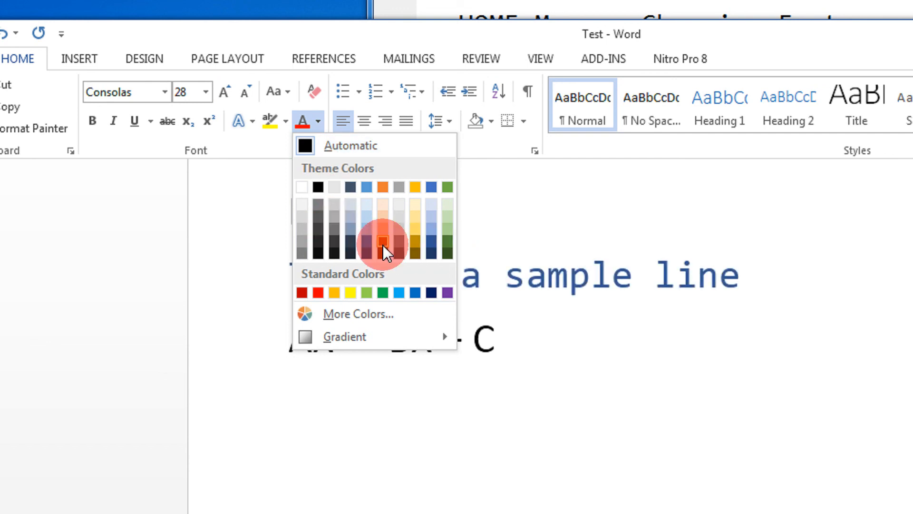
left_click(317, 293)
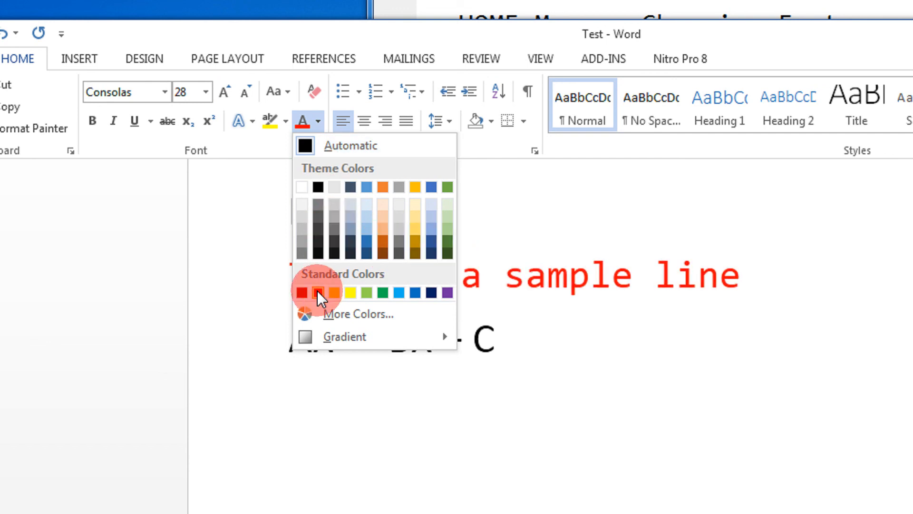
left_click(334, 292)
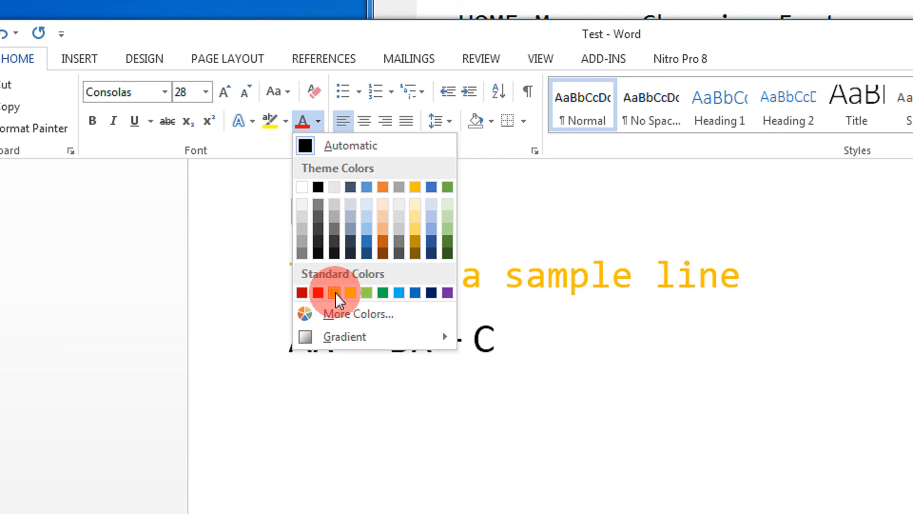
left_click(318, 292)
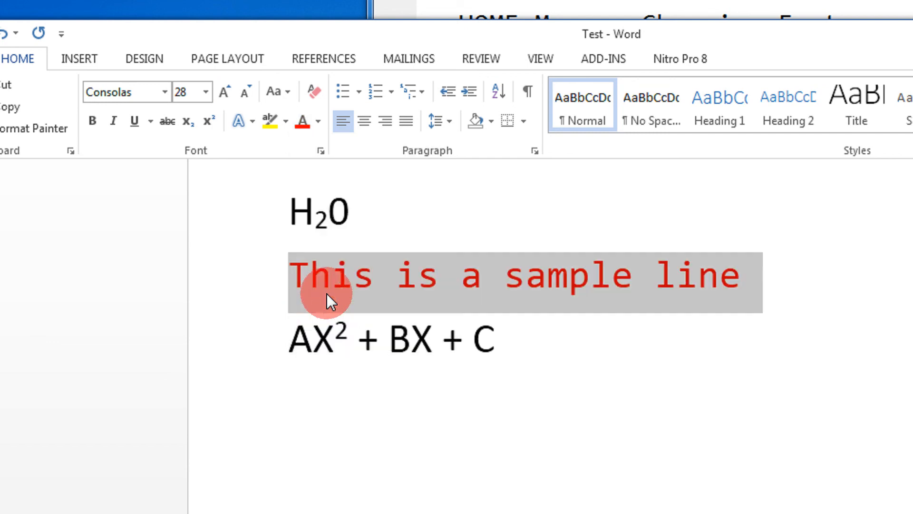
left_click(456, 275)
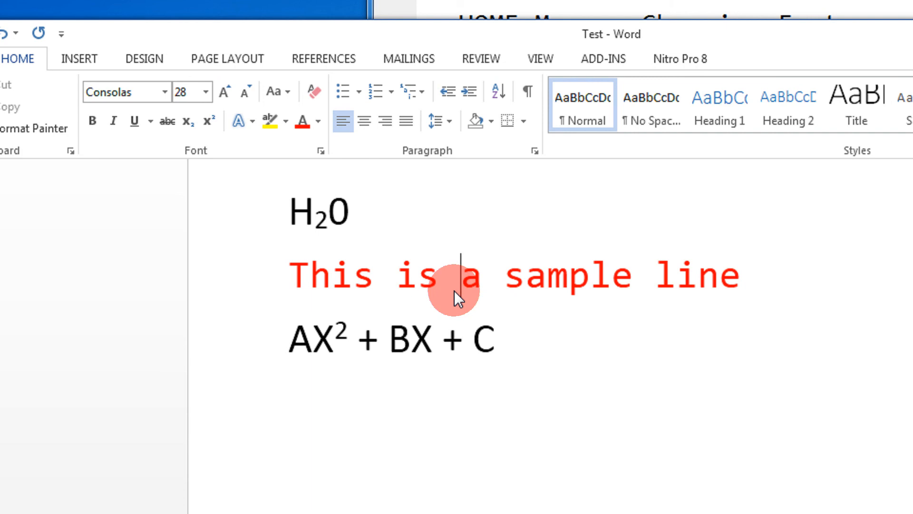